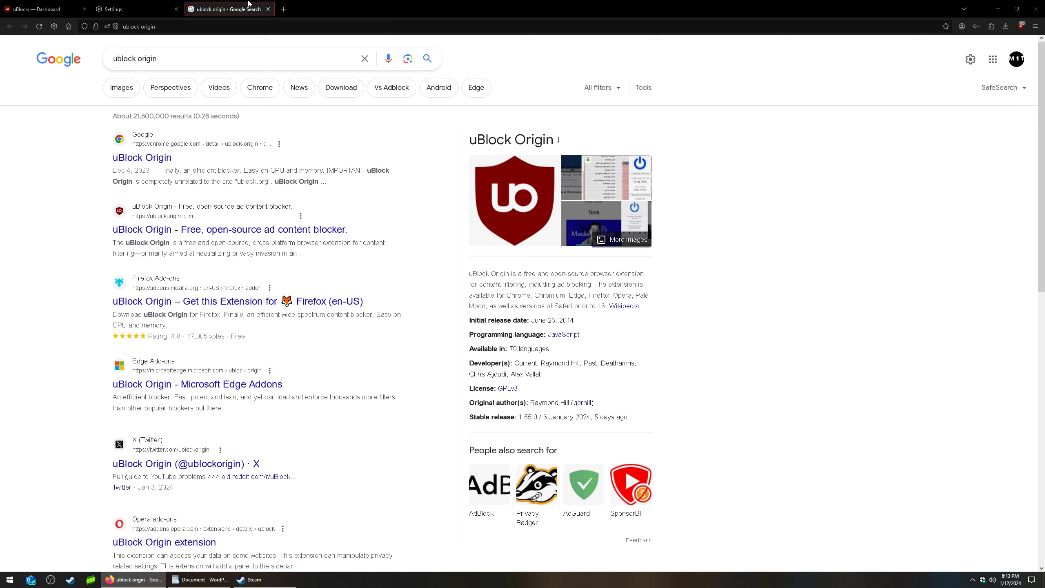
pyautogui.moveTo(340, 12)
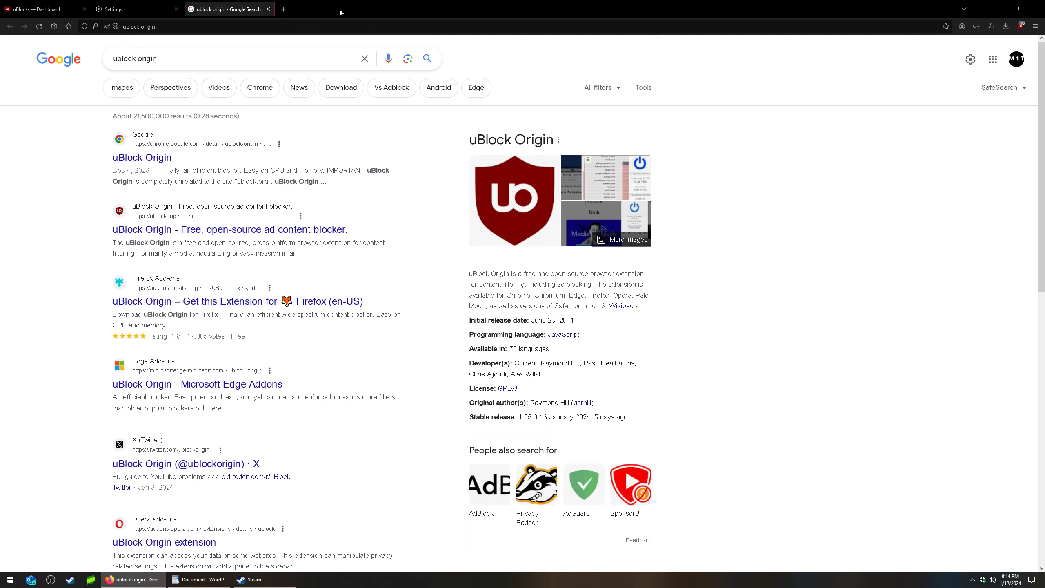
pyautogui.moveTo(283, 9)
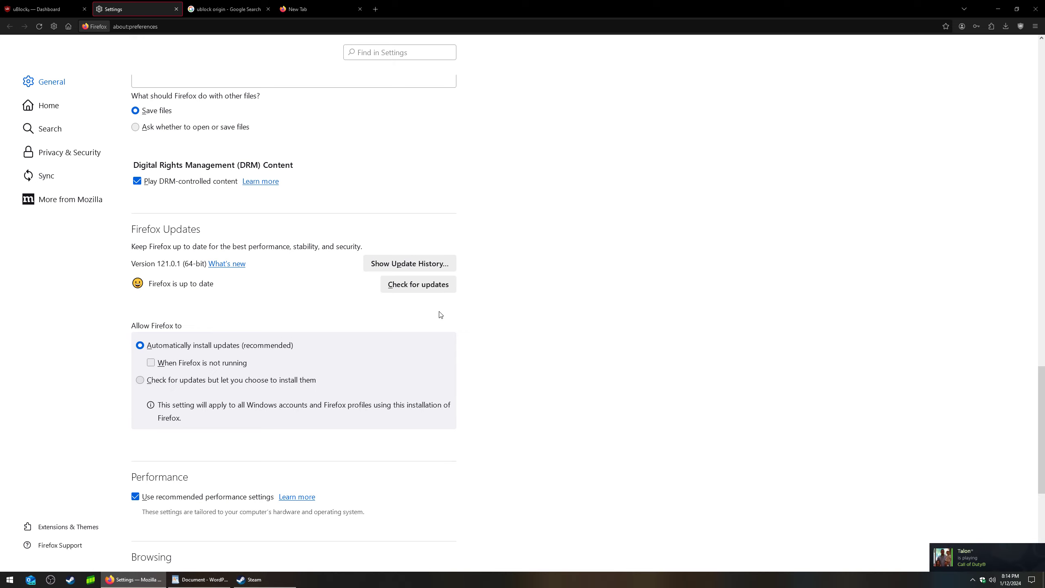
pyautogui.moveTo(447, 304)
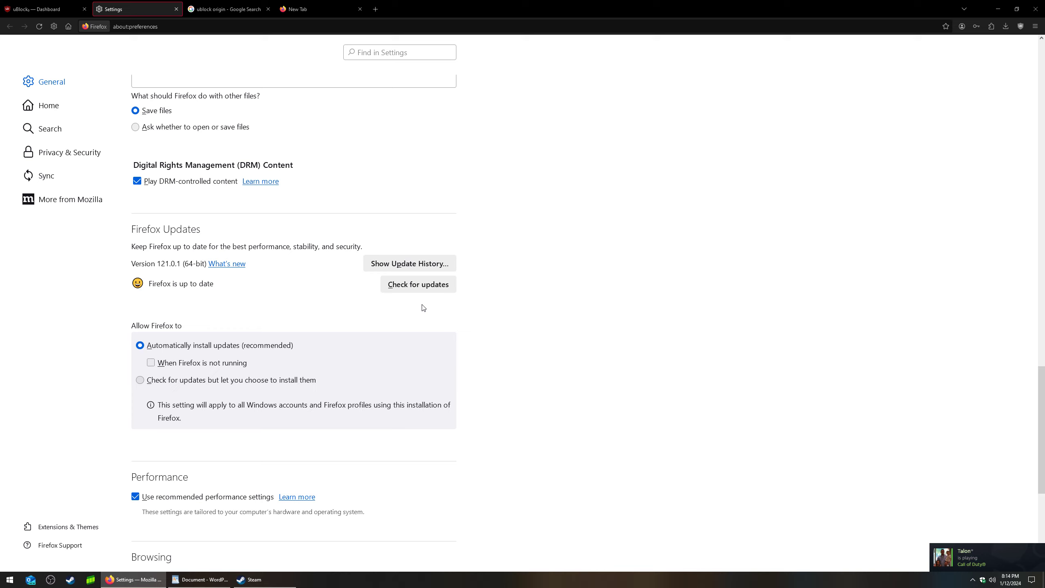
pyautogui.moveTo(313, 166)
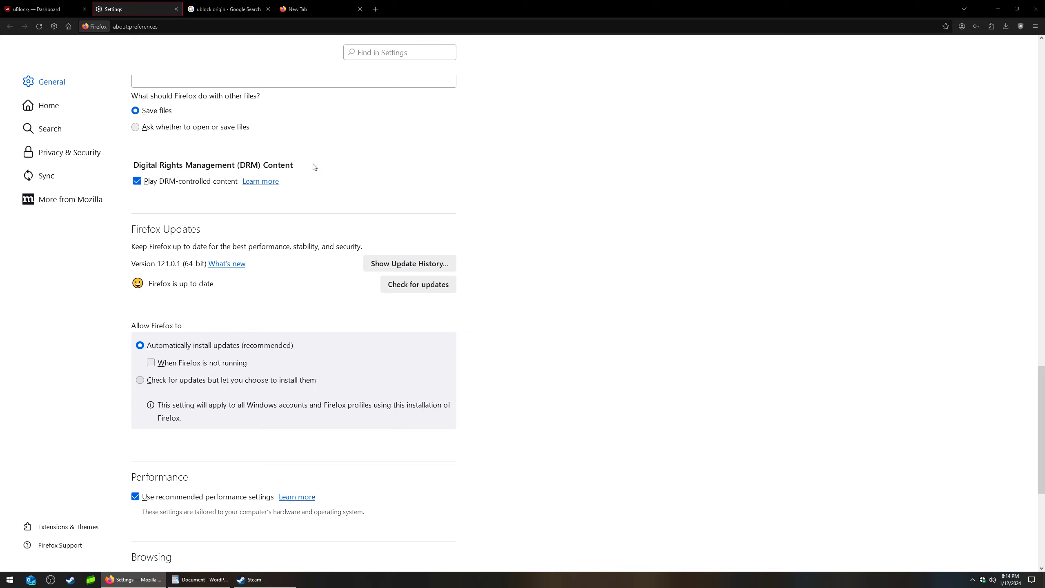
pyautogui.moveTo(222, 79)
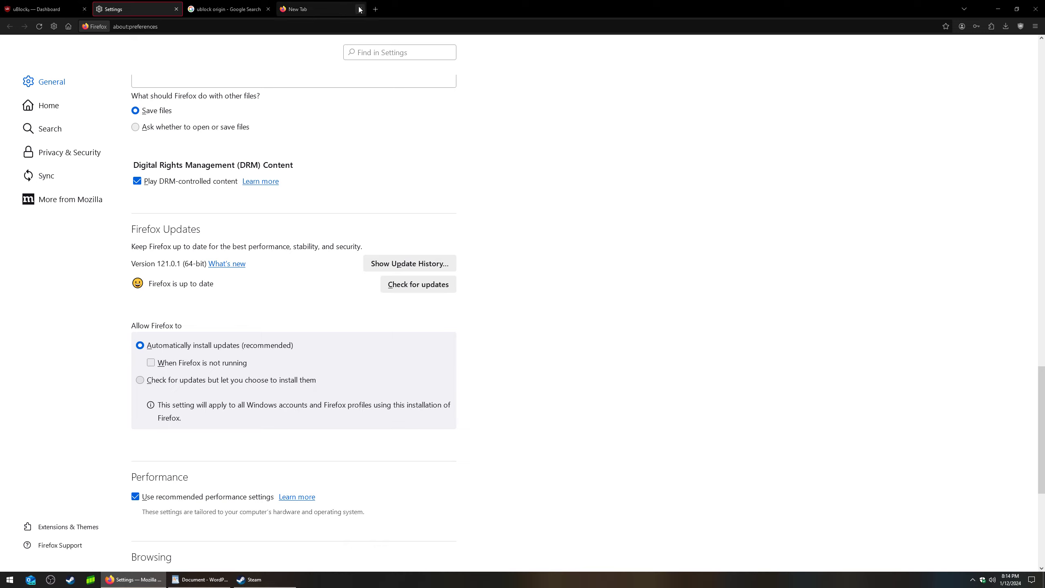
# - Switch to the empty new tab to reach the uBlock Origin popup
pyautogui.click(1019, 26)
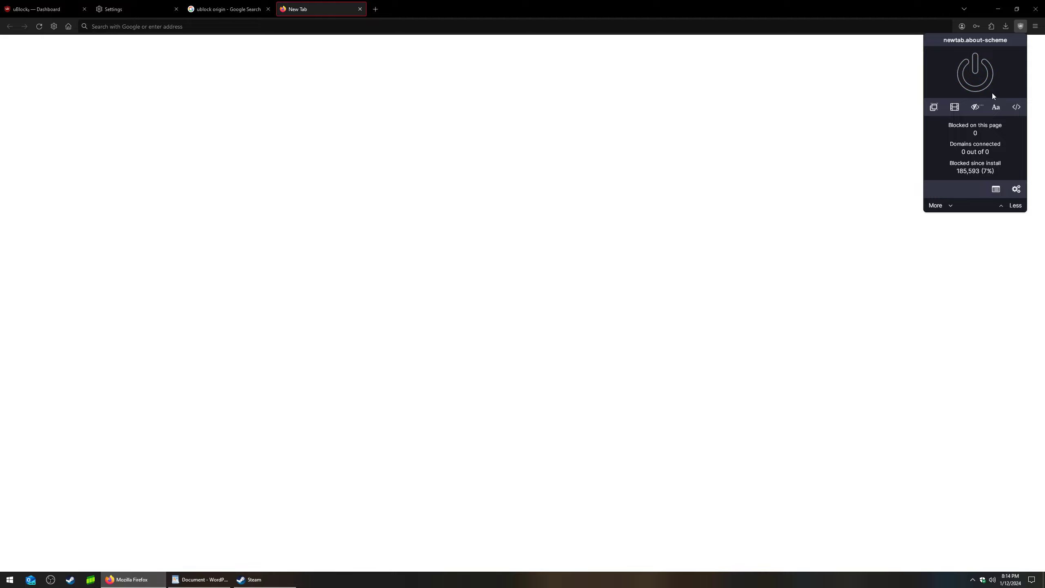
pyautogui.moveTo(1021, 27)
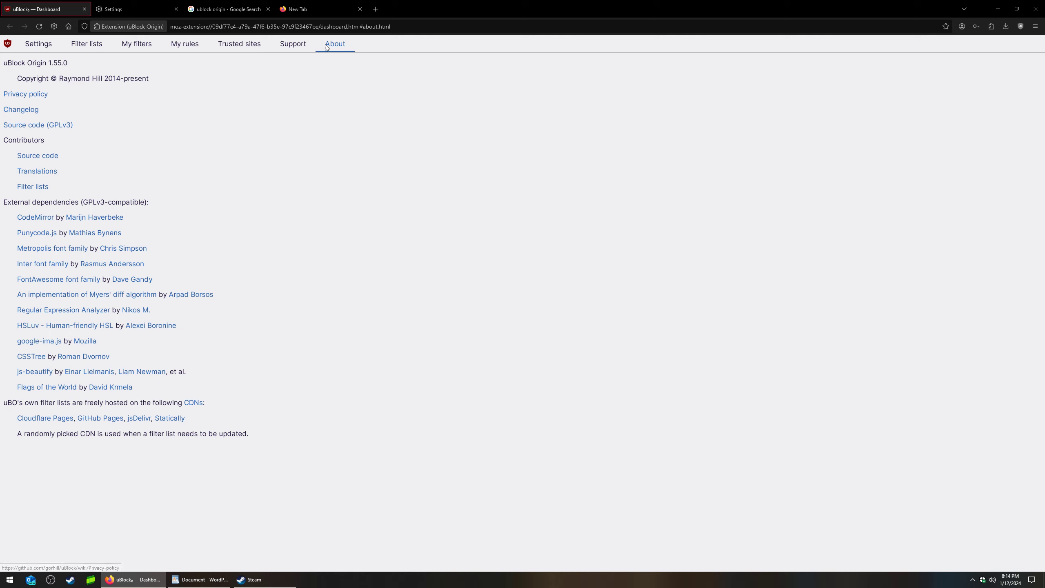
pyautogui.moveTo(31, 72)
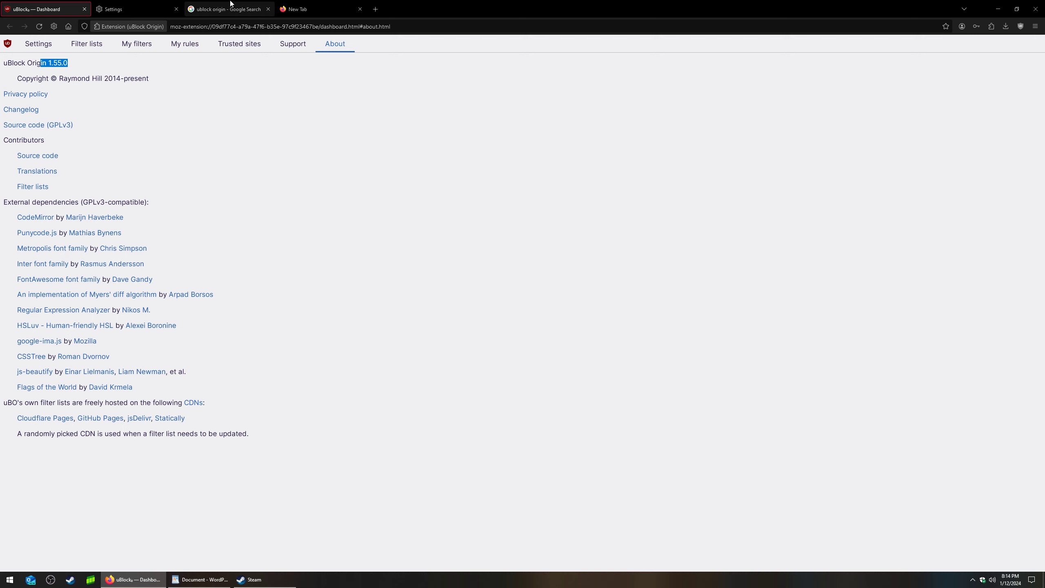
# - Open ublockorigin.com from the search results and check its 1.55.0 release against the installed version
pyautogui.click(226, 9)
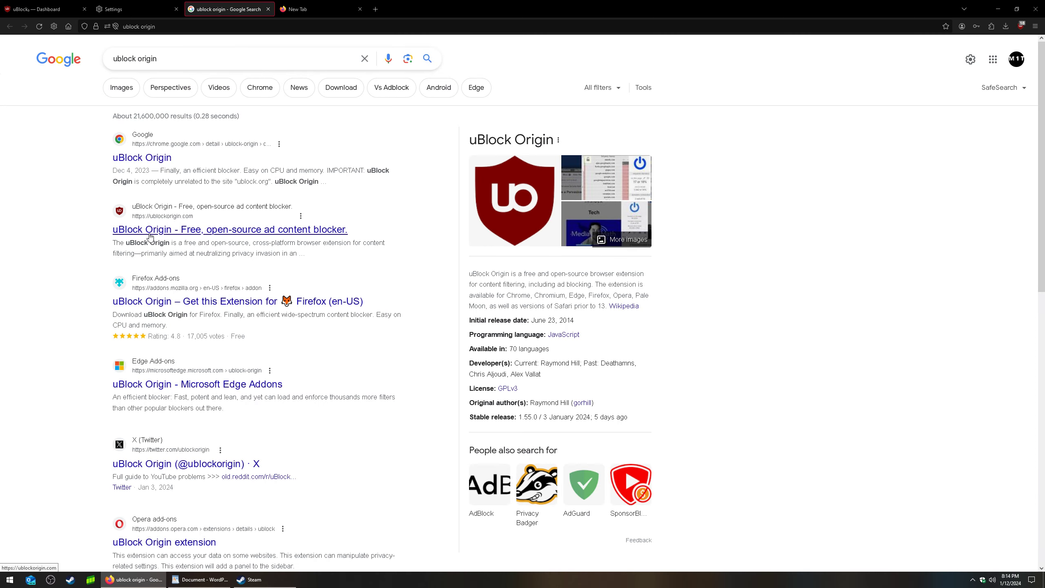
pyautogui.click(229, 229)
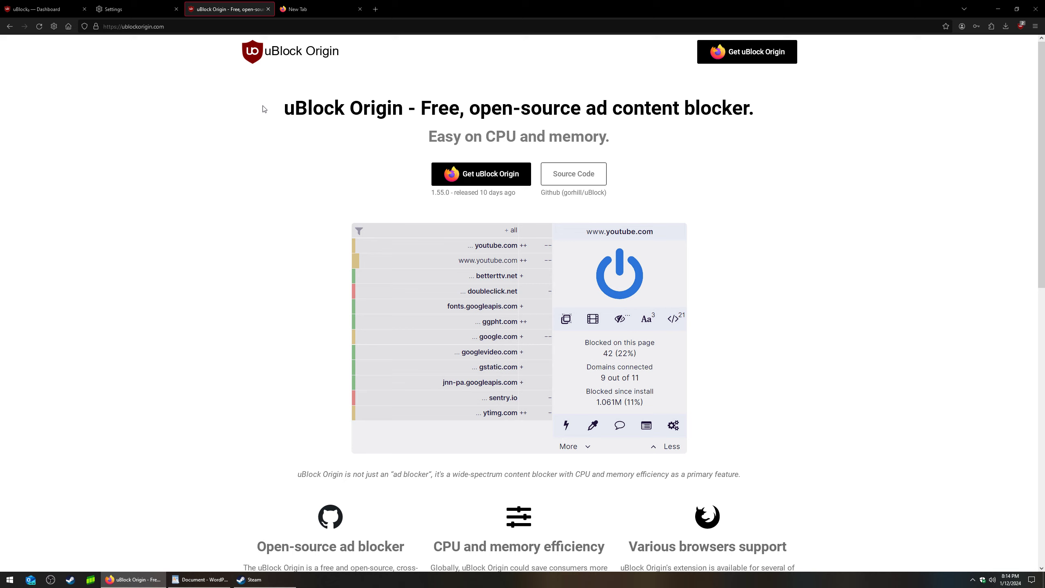
pyautogui.moveTo(464, 201)
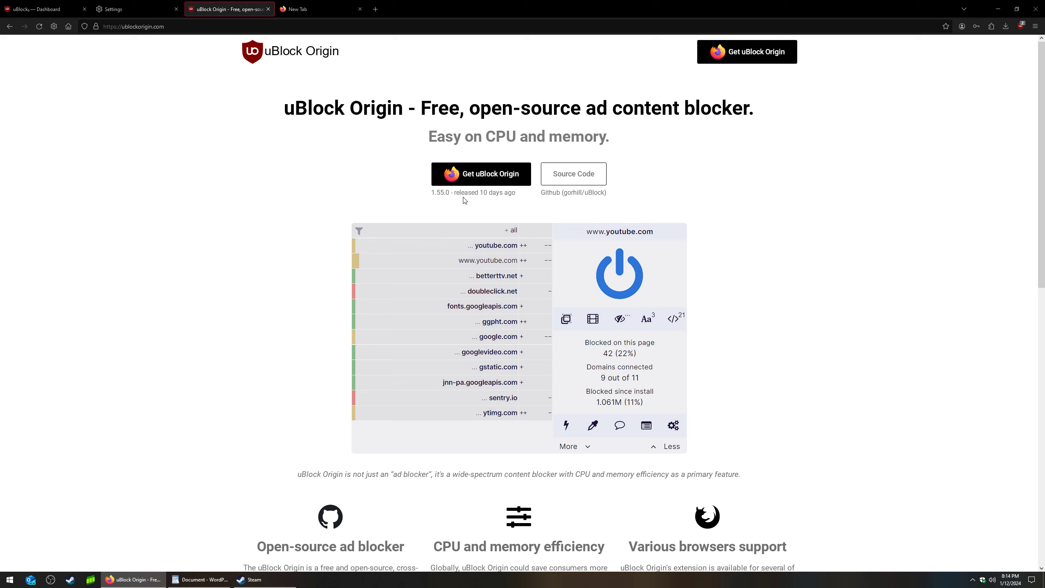
pyautogui.doubleClick(441, 193)
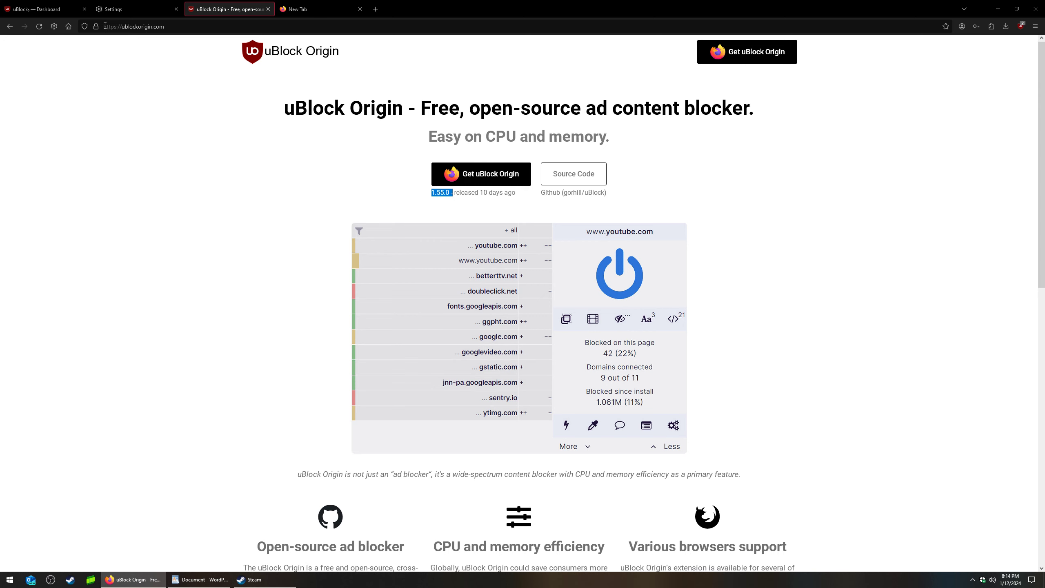
pyautogui.click(42, 8)
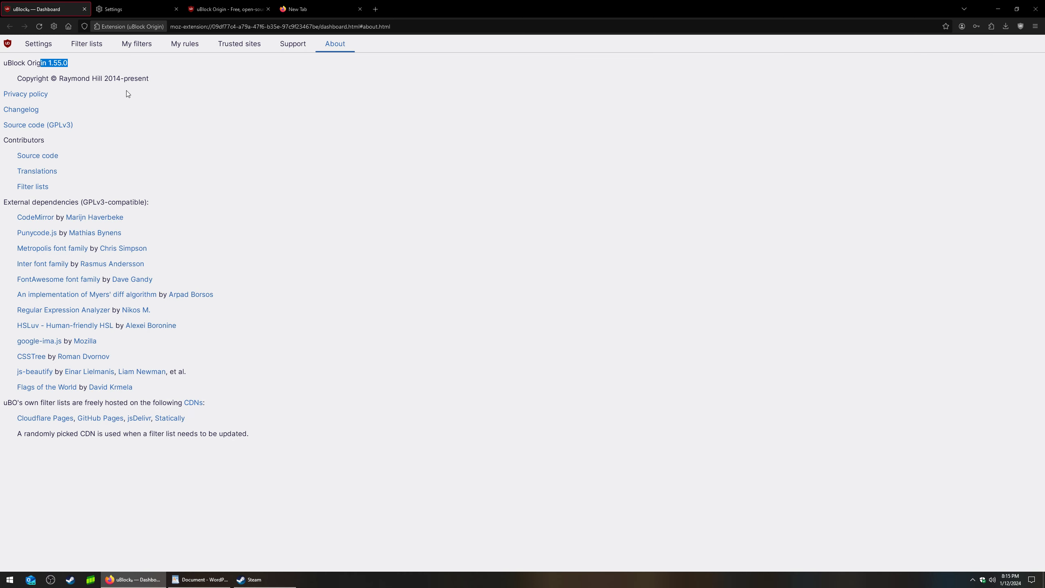
pyautogui.click(230, 9)
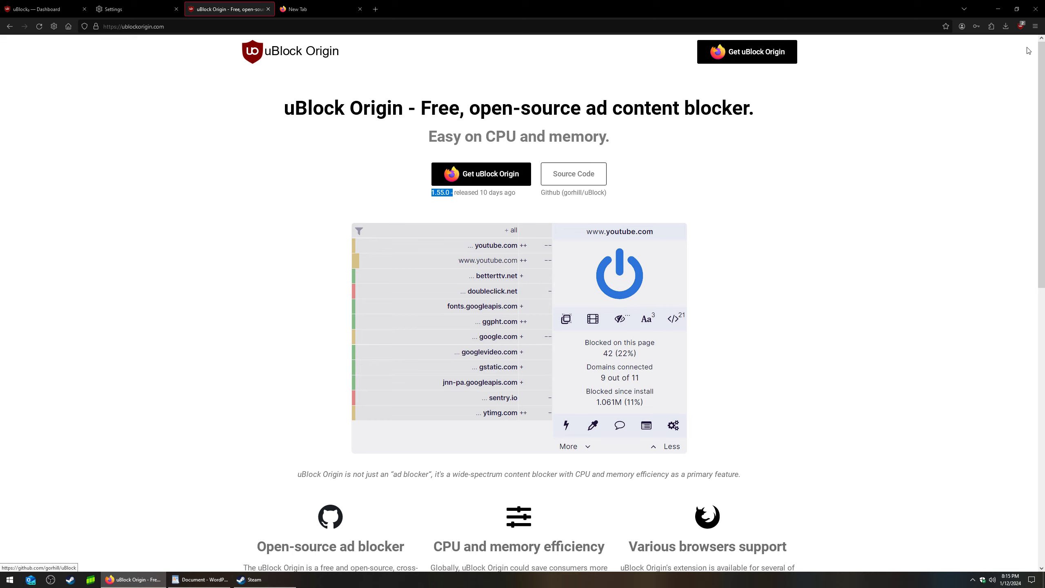
# - Remove uBlock Origin via Settings > Extensions & Themes, then go back to the website tab
pyautogui.click(1033, 26)
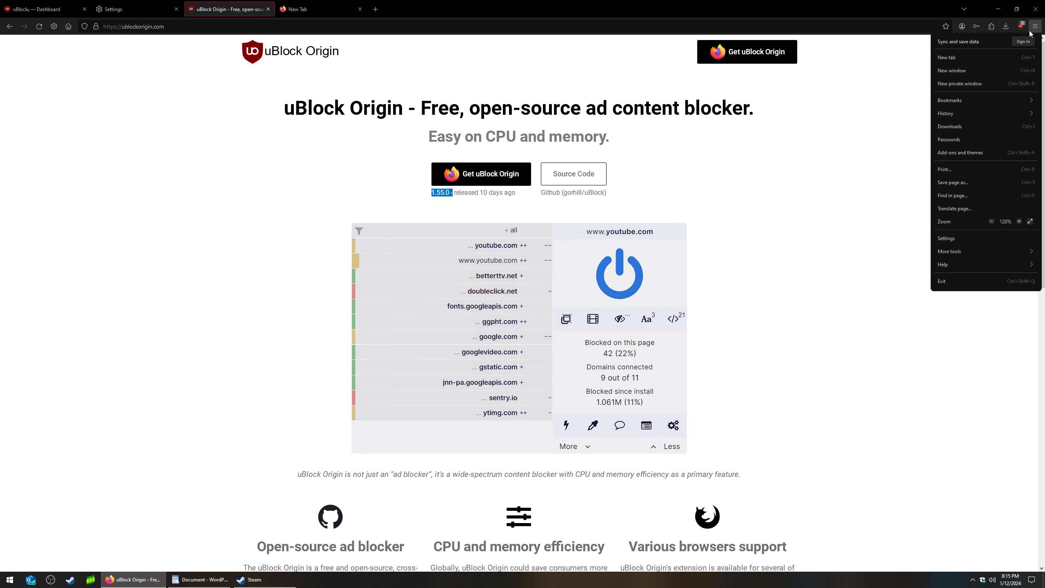
pyautogui.moveTo(968, 238)
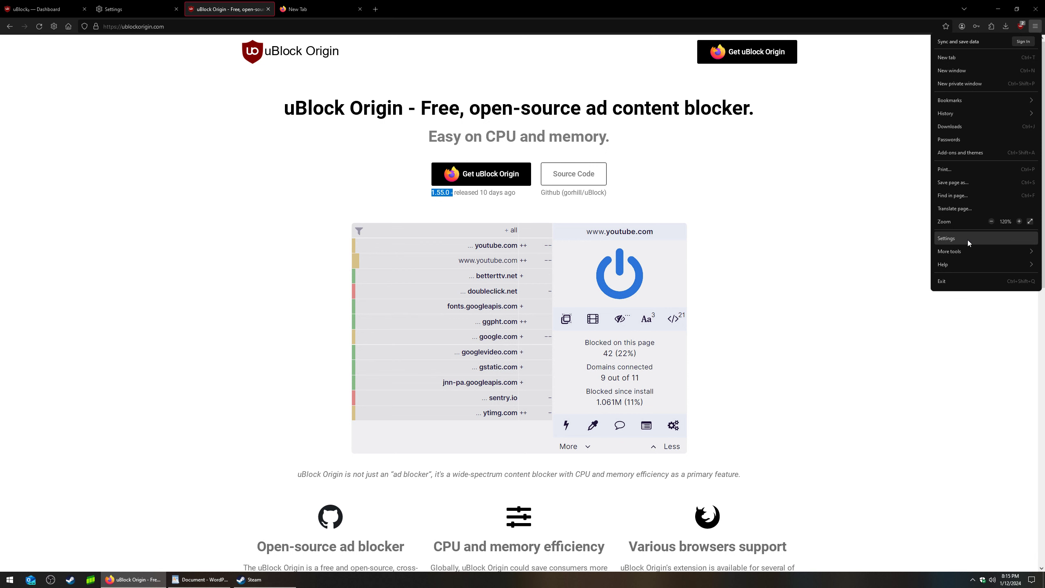
pyautogui.click(946, 238)
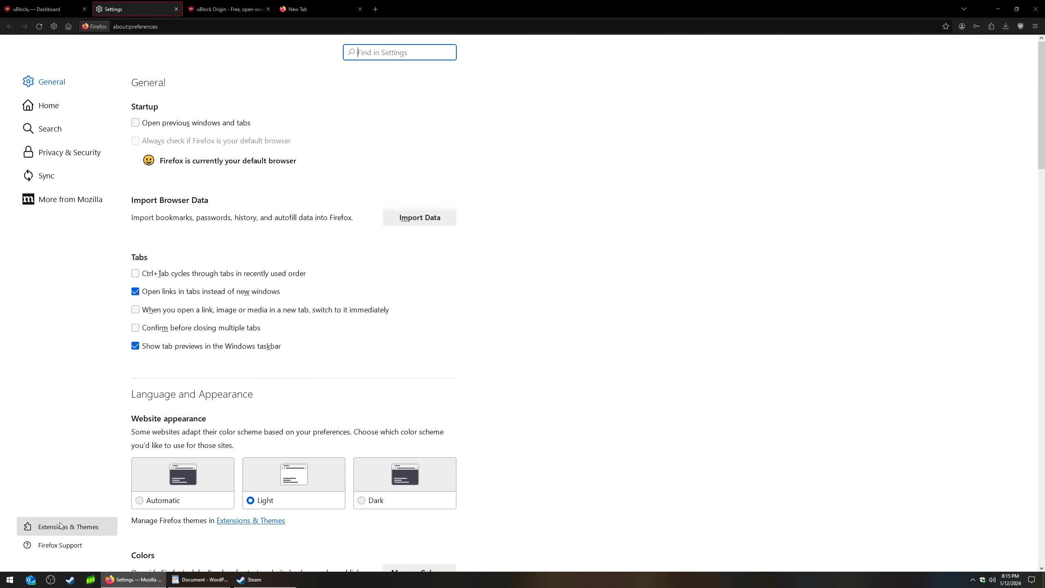
pyautogui.click(67, 526)
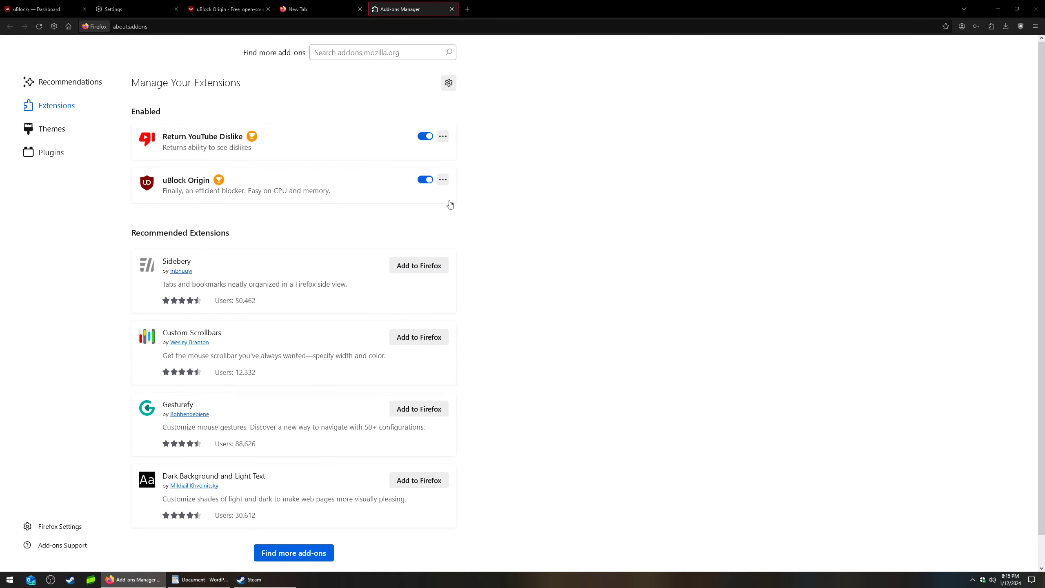
pyautogui.click(442, 179)
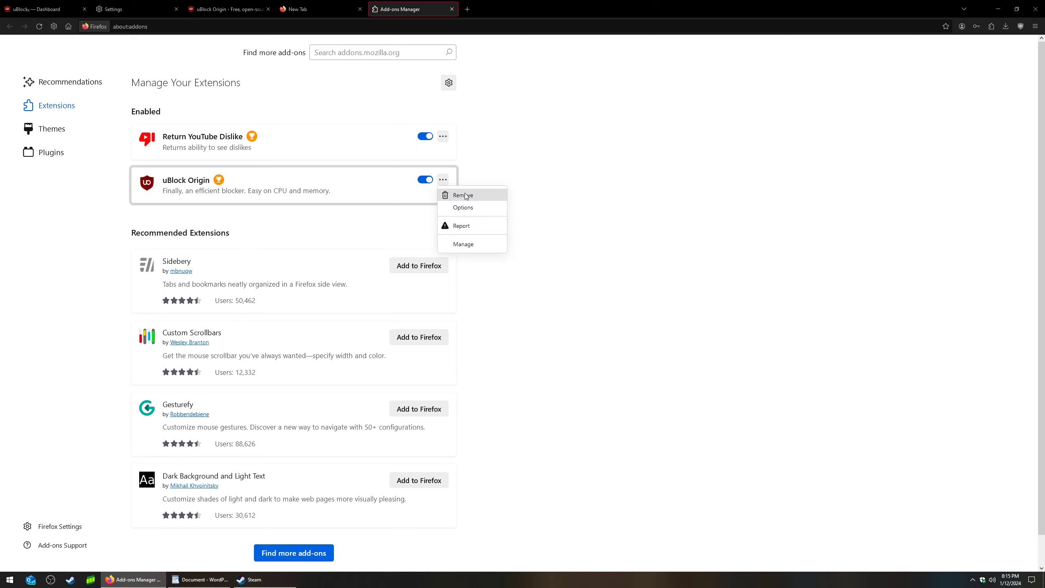
pyautogui.click(229, 9)
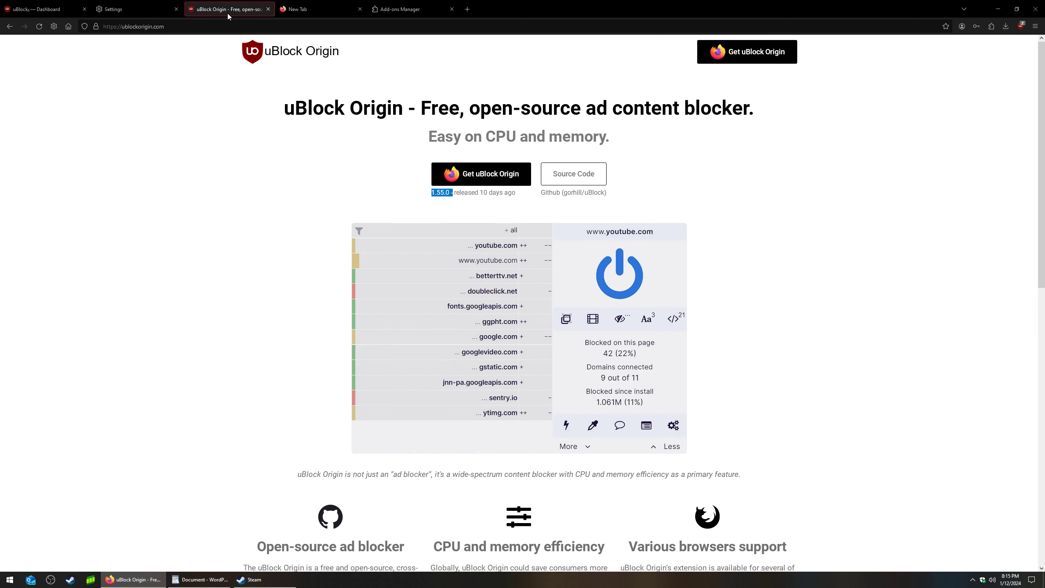
pyautogui.moveTo(481, 174)
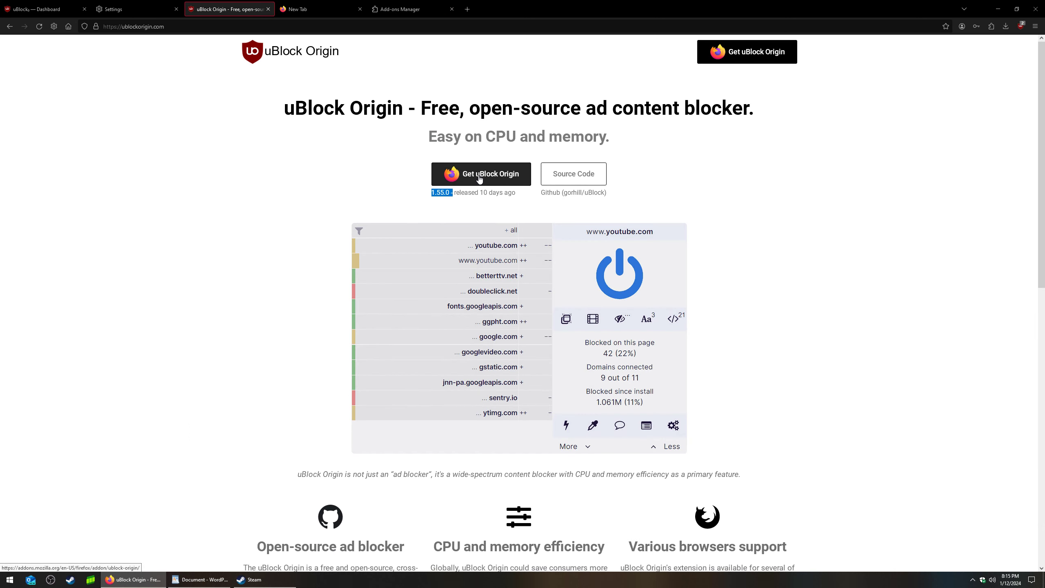